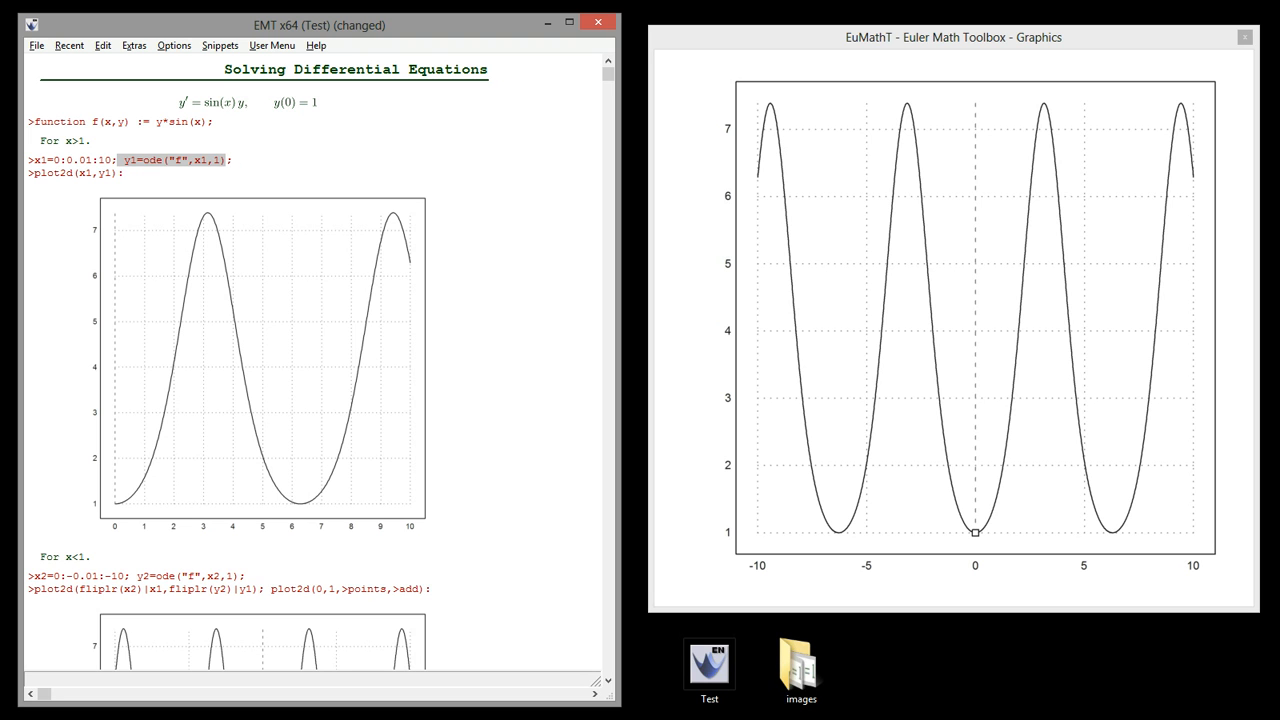
Step: Highlight the numeric solve over the x>1 range and the flipped solution values being plotted
left_click(232, 160)
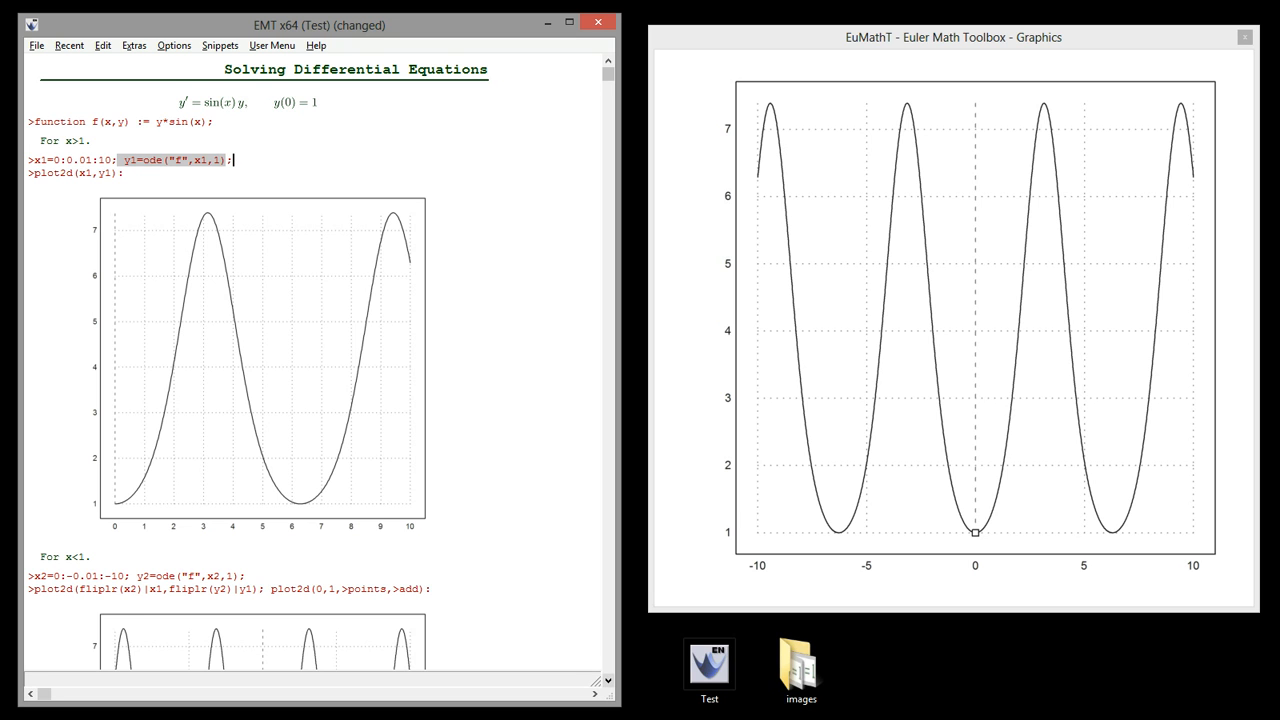
scroll("down", 3)
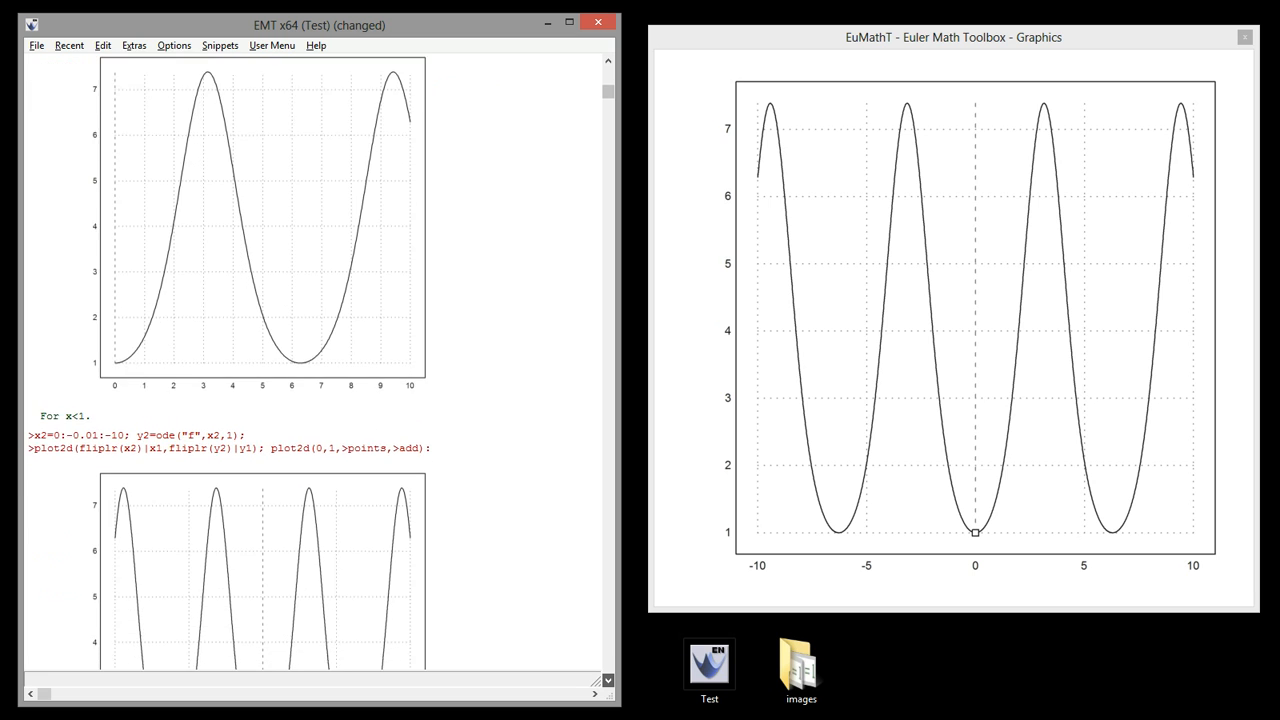
scroll("down", 3)
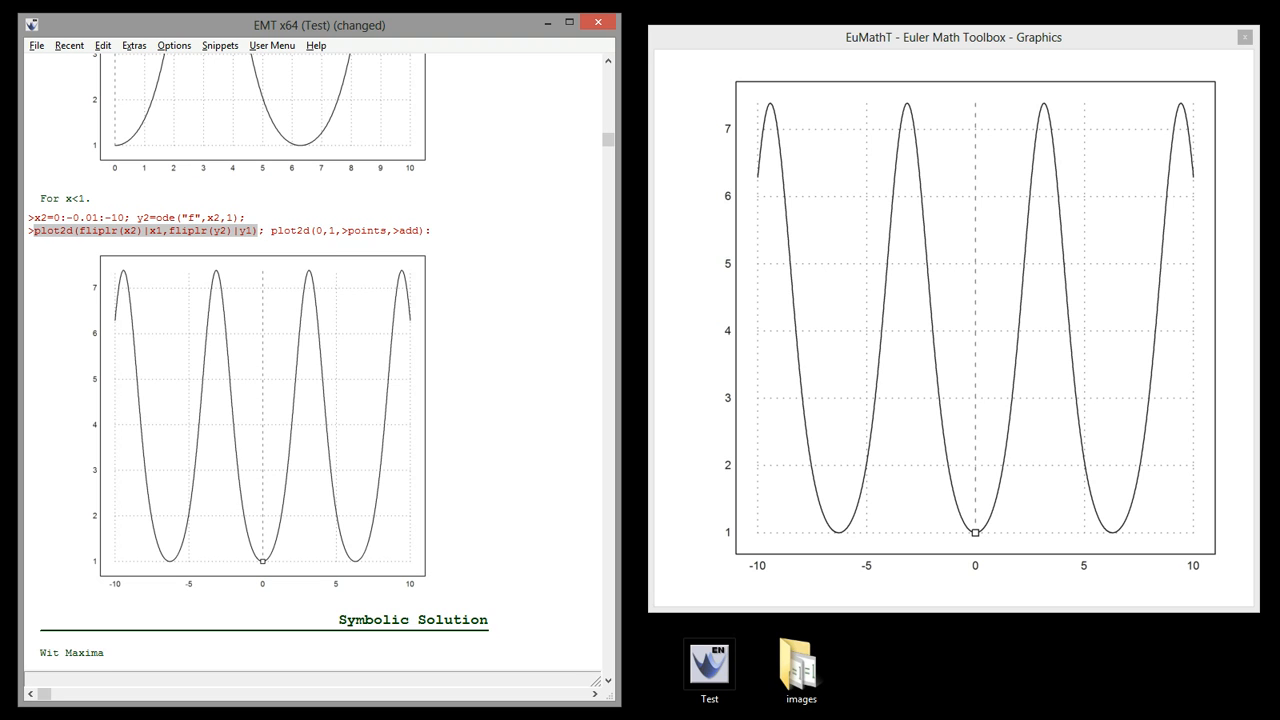
left_click(430, 230)
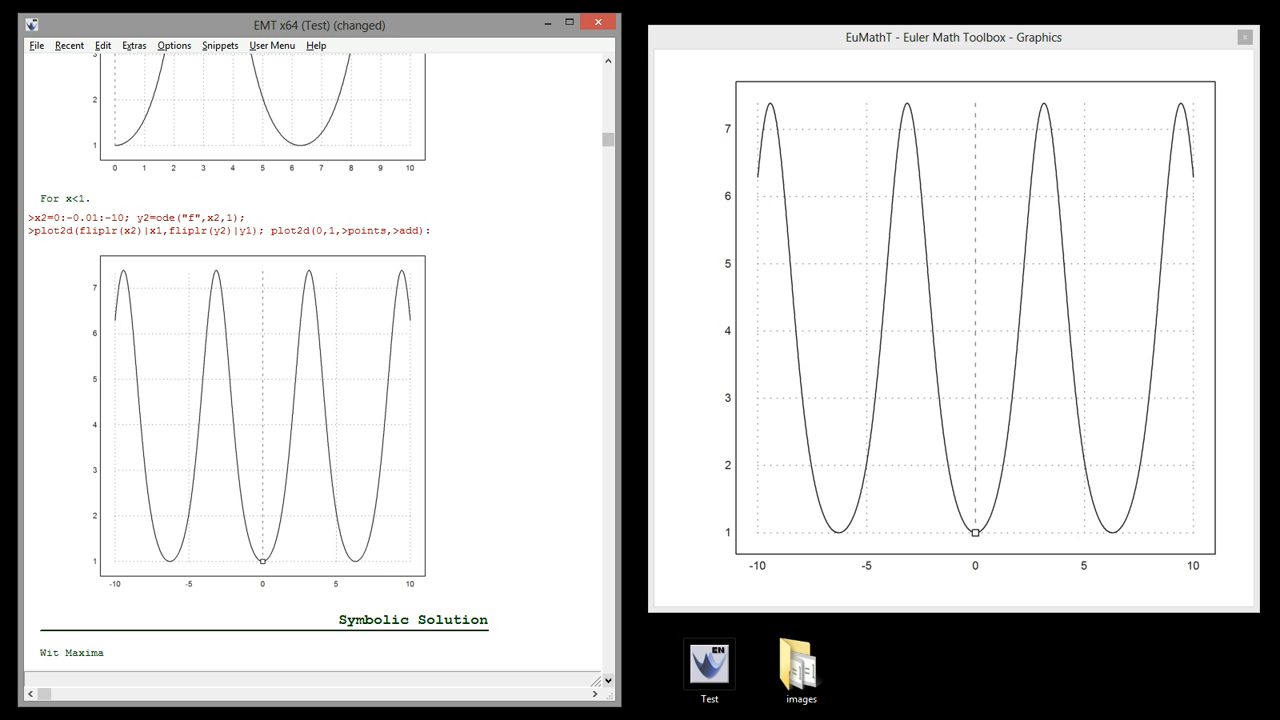
scroll("down", 3)
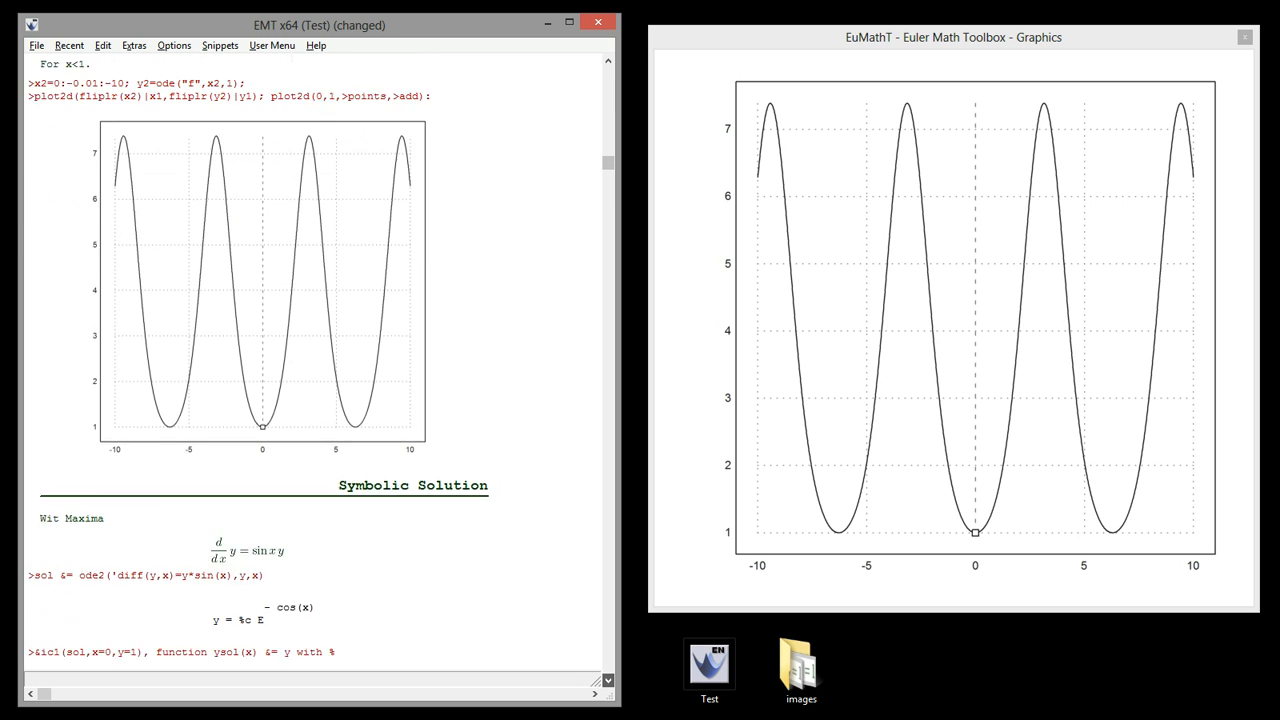
scroll("down", 3)
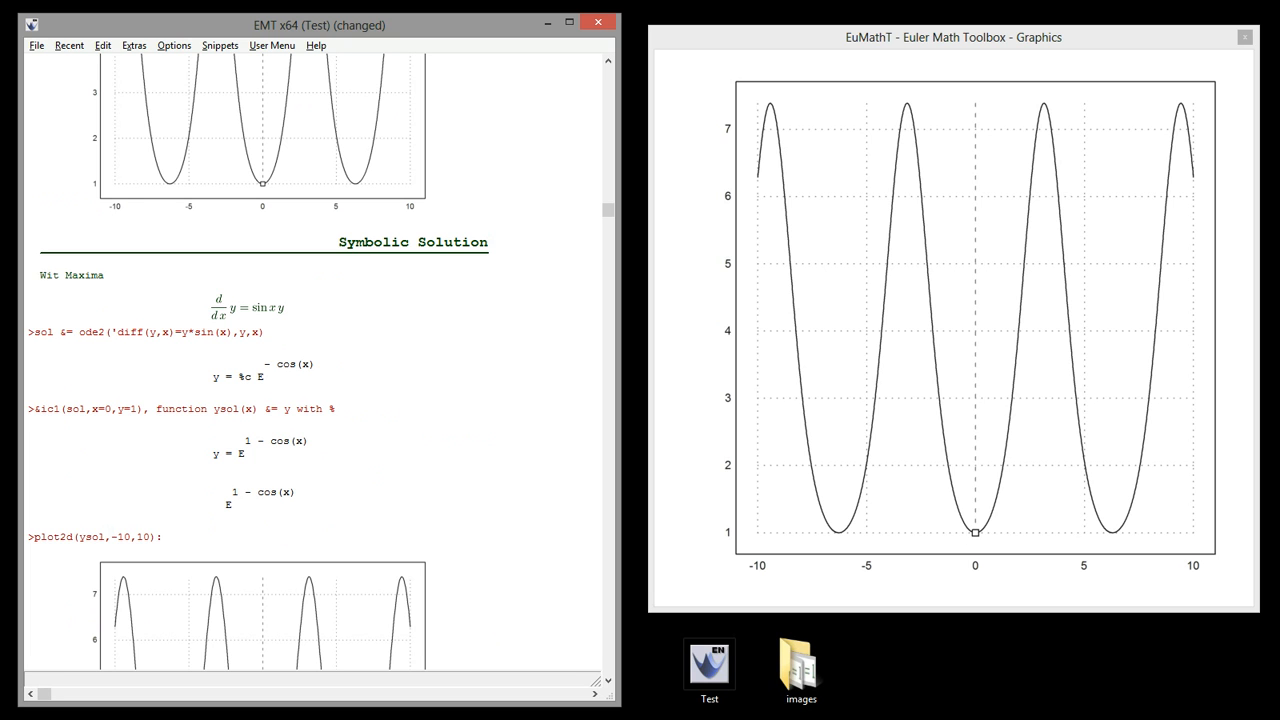
Step: Highlight the symbolic ode2 solve of the equation and scroll through its output
double_click(180, 332)
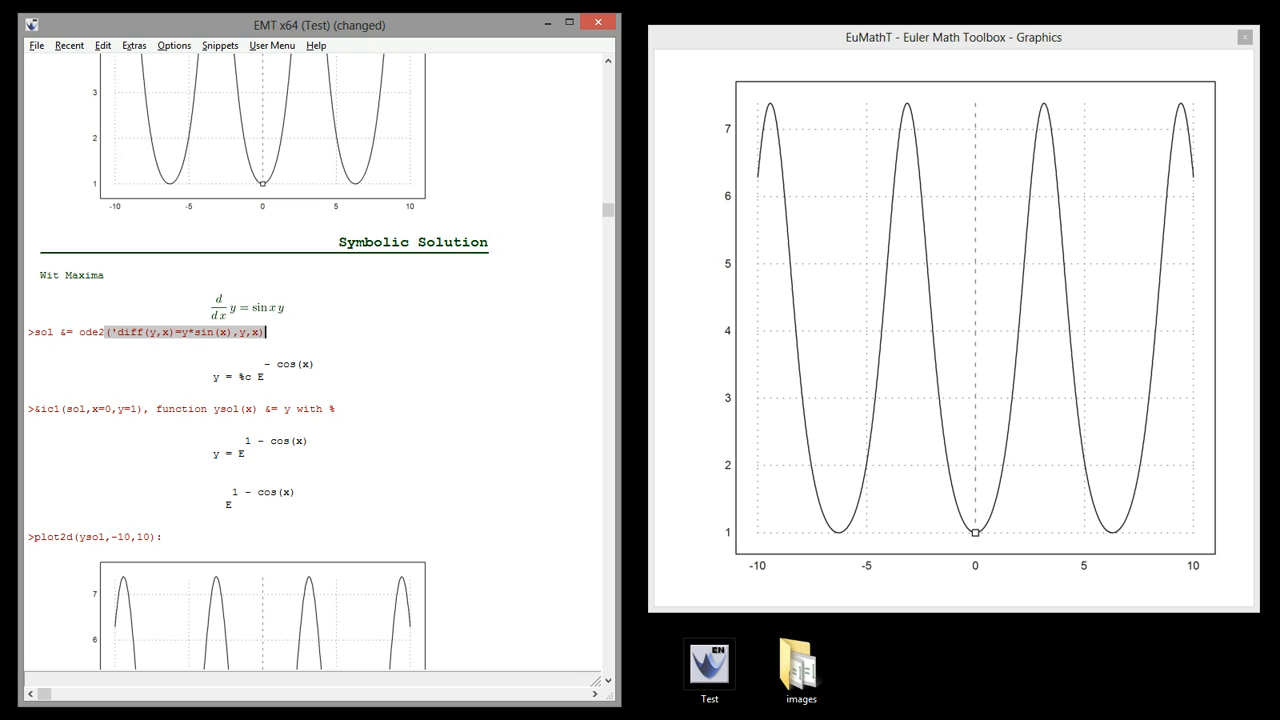
mouse_move(548, 426)
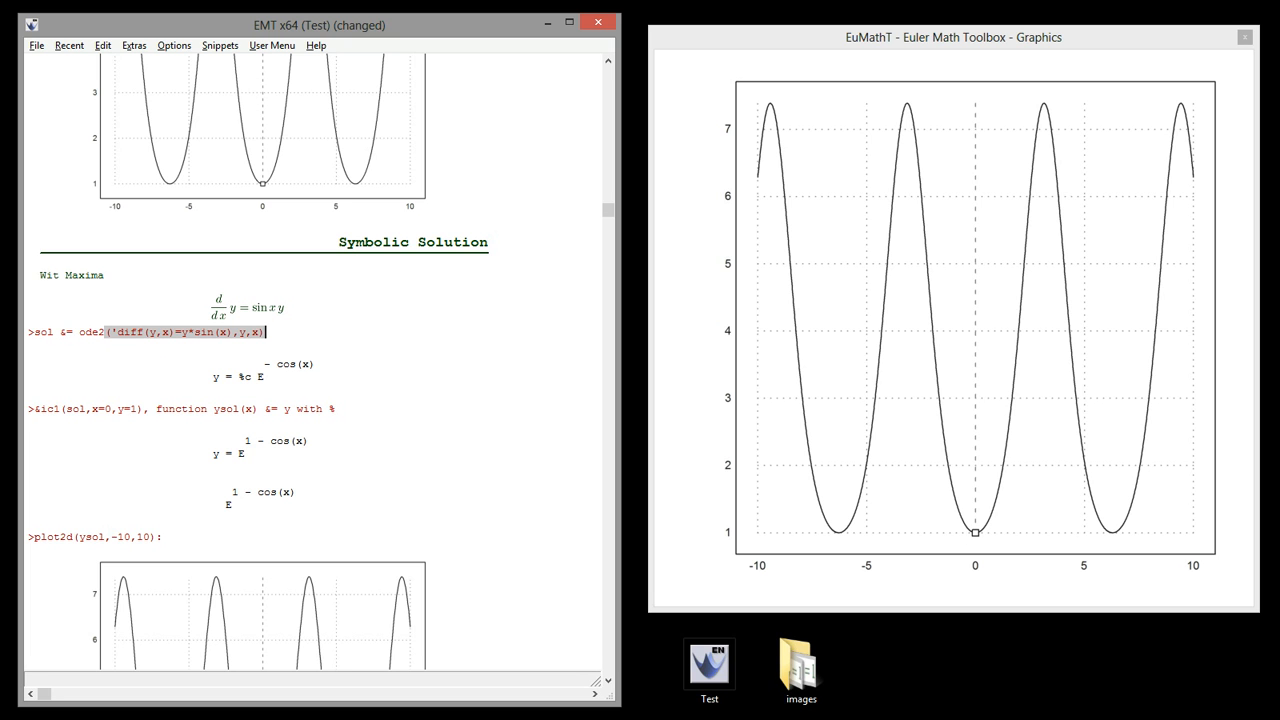
double_click(100, 408)
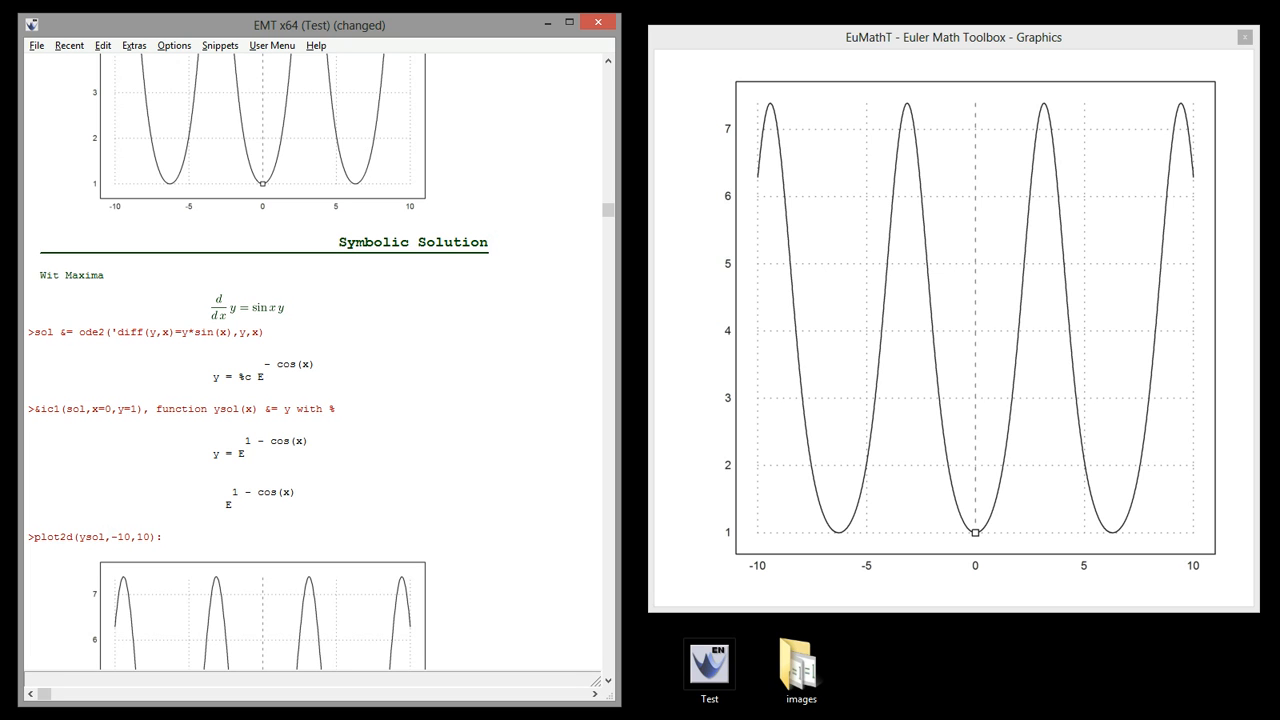
scroll("down", 3)
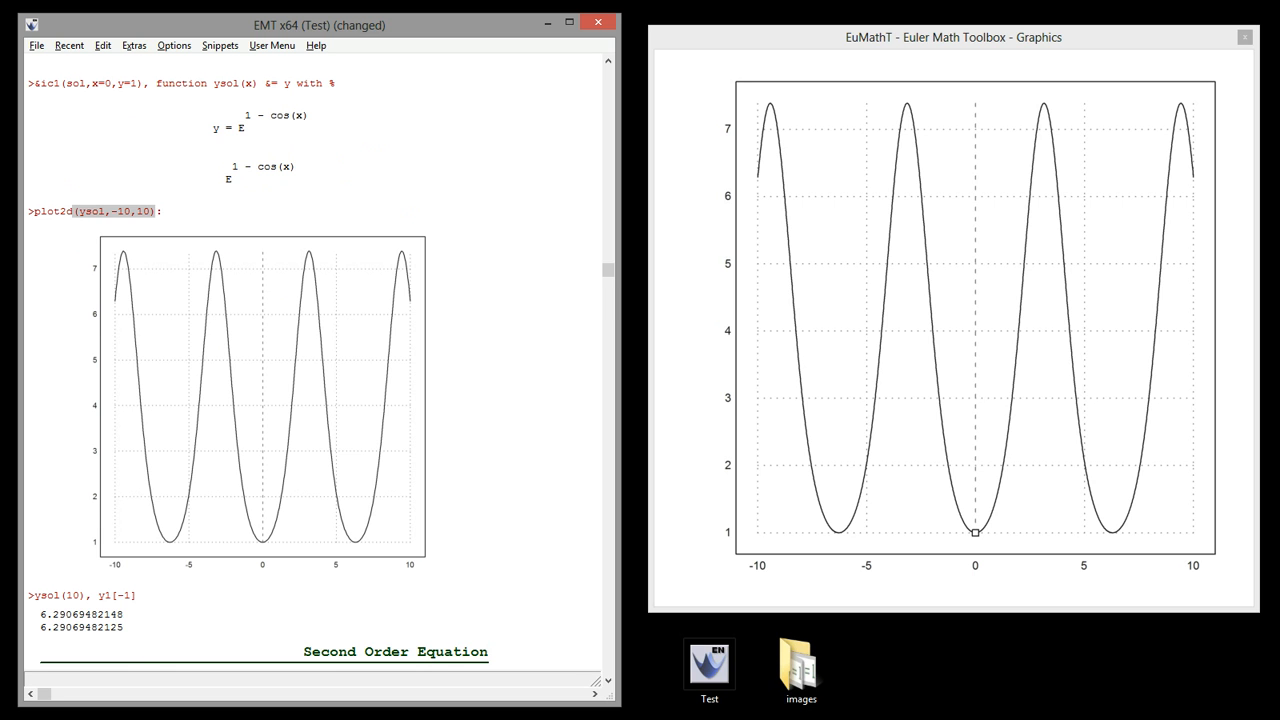
scroll("down", 3)
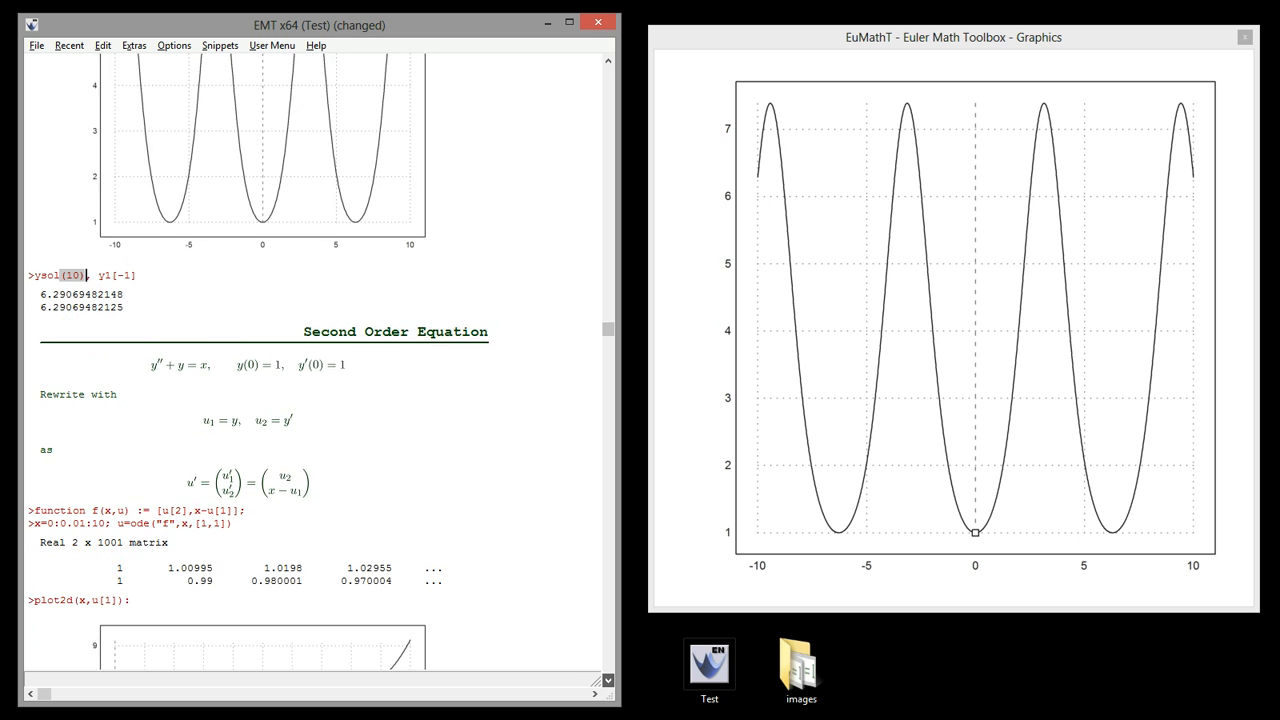
scroll("down", 3)
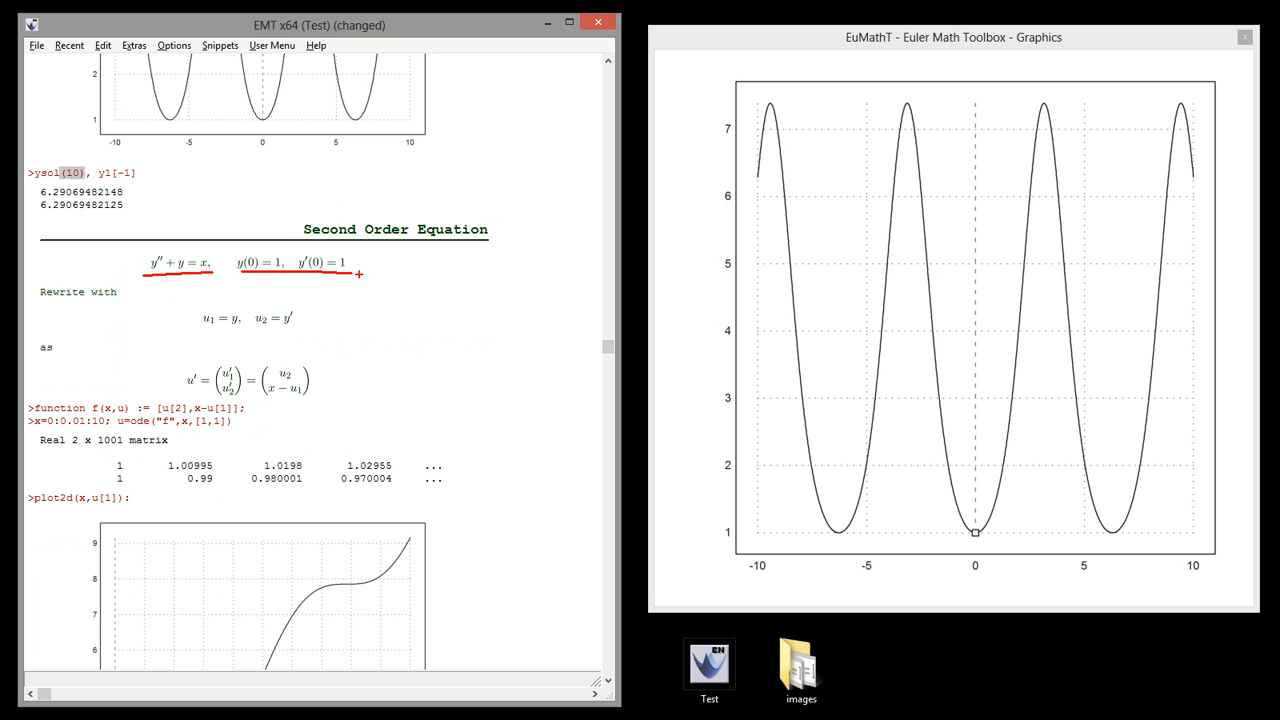
mouse_move(460, 344)
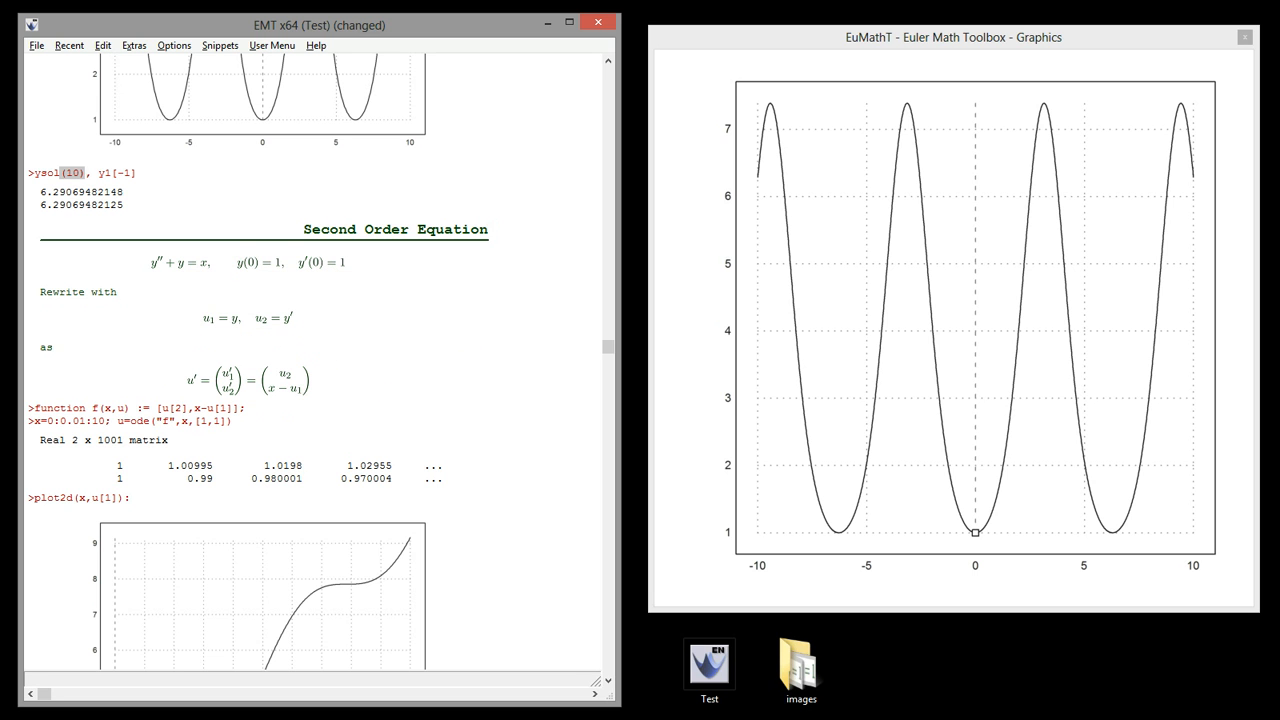
scroll("down", 3)
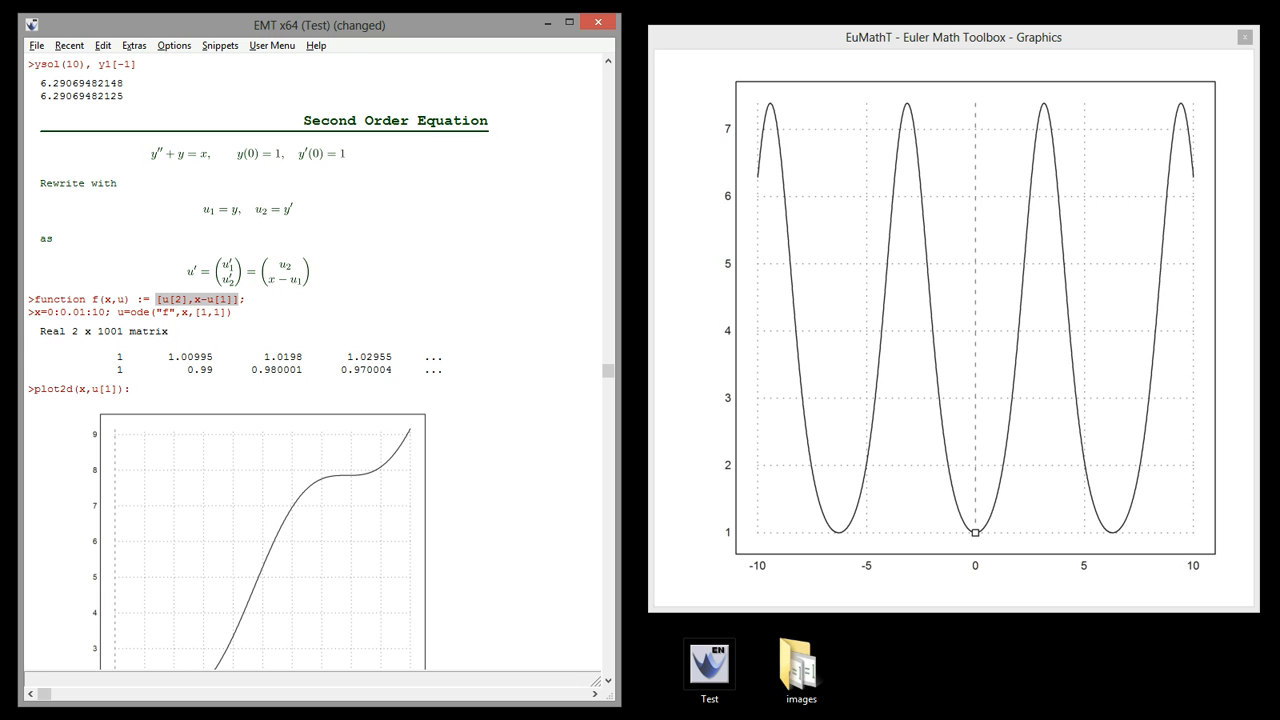
mouse_move(146, 176)
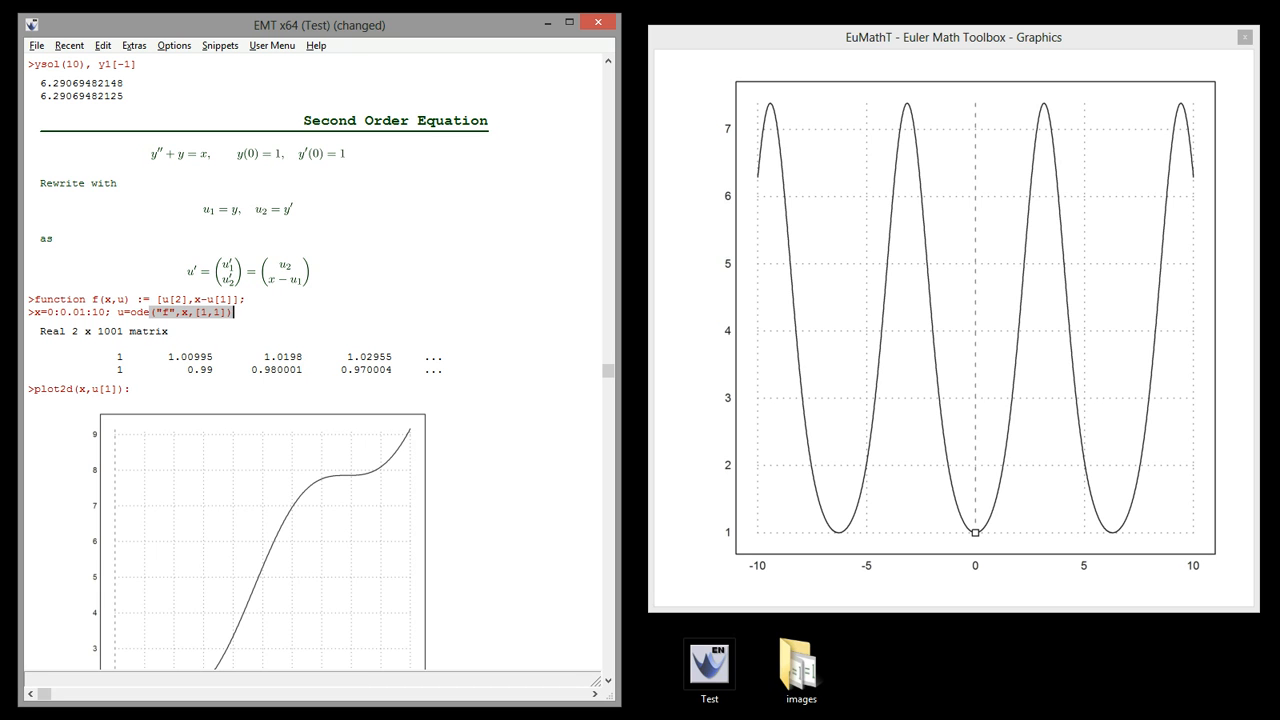
Step: Highlight the applied initial conditions and the numeric solution's last value u[1,-1] compared against cos(10)+10
scroll("down", 3)
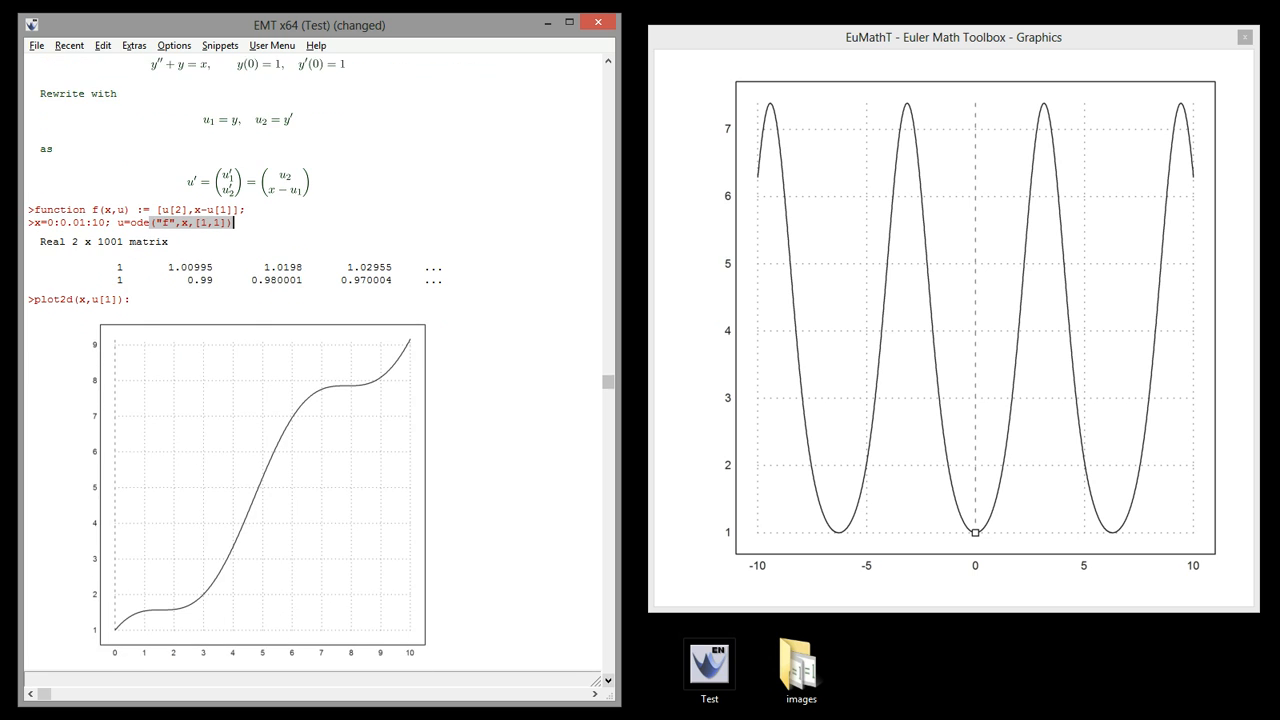
scroll("down", 3)
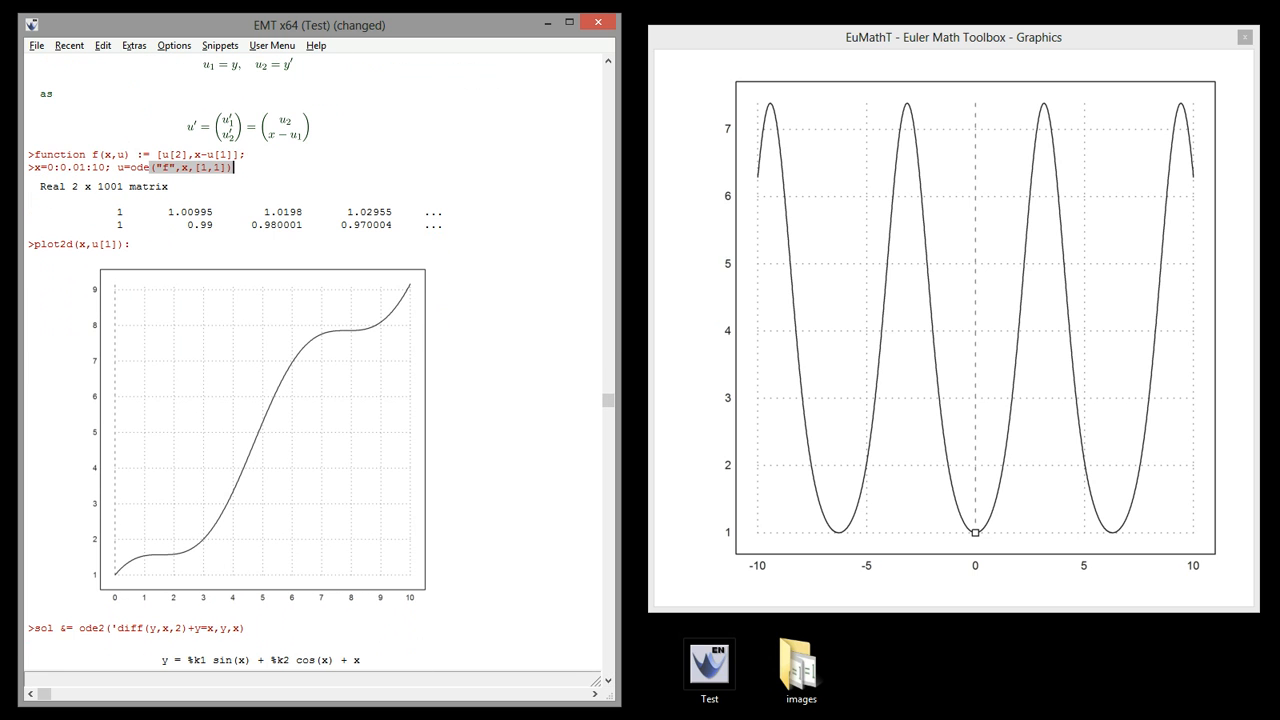
scroll("up", 3)
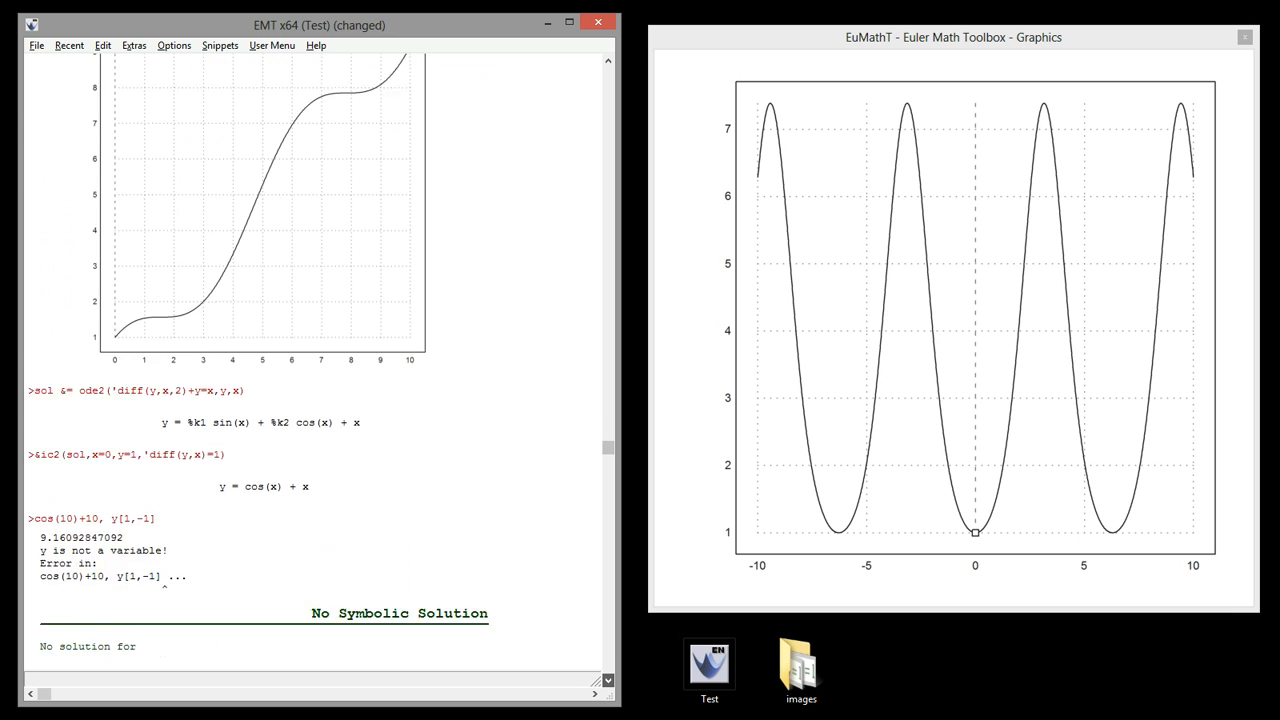
scroll("down", 3)
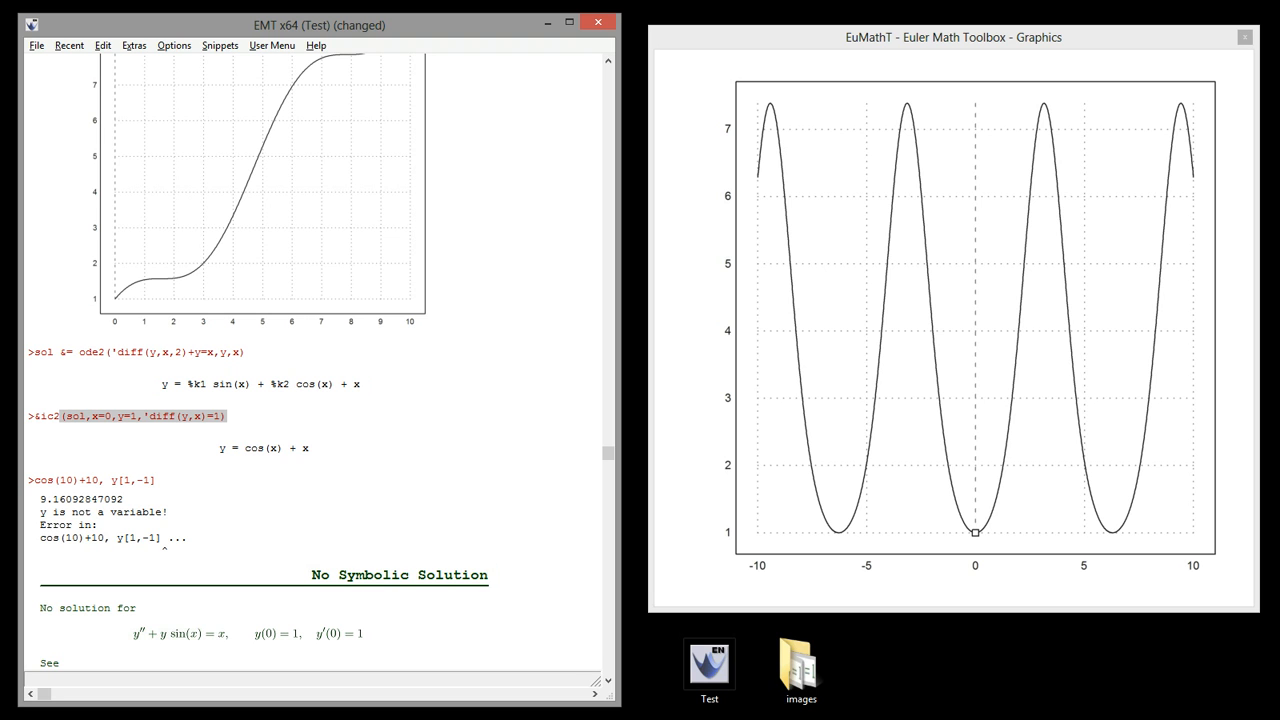
left_click(224, 414)
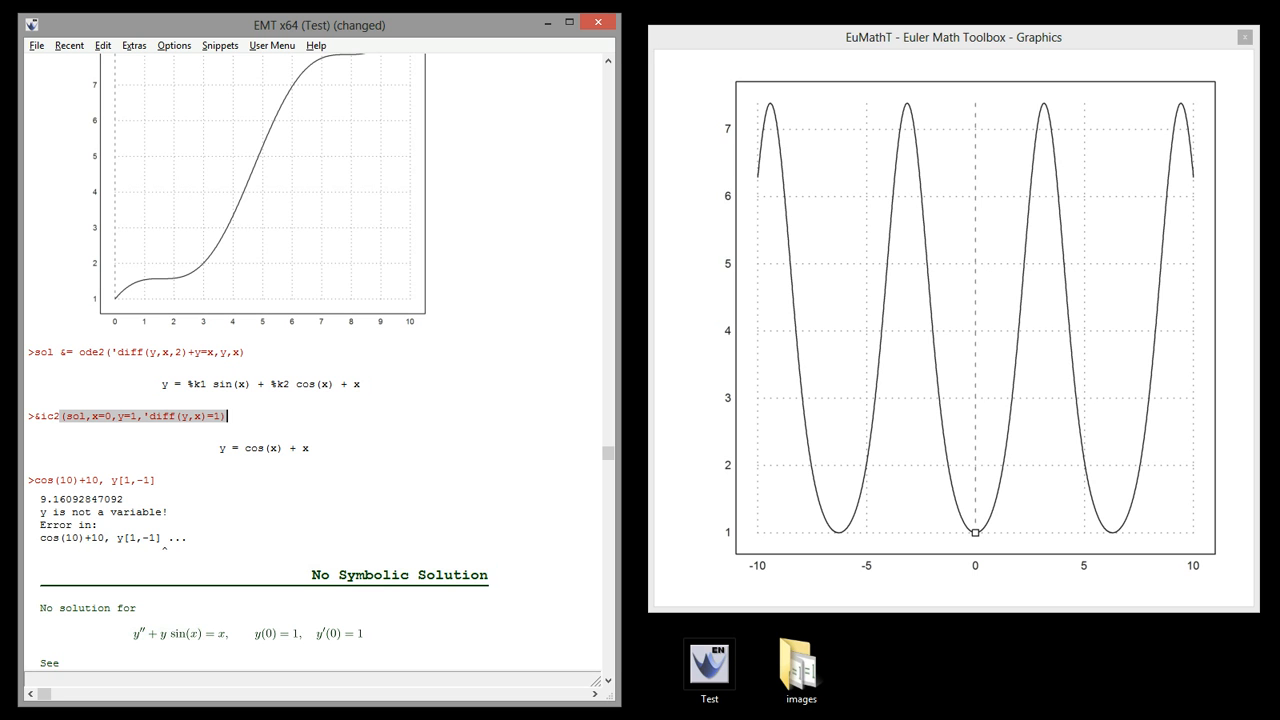
scroll("down", 3)
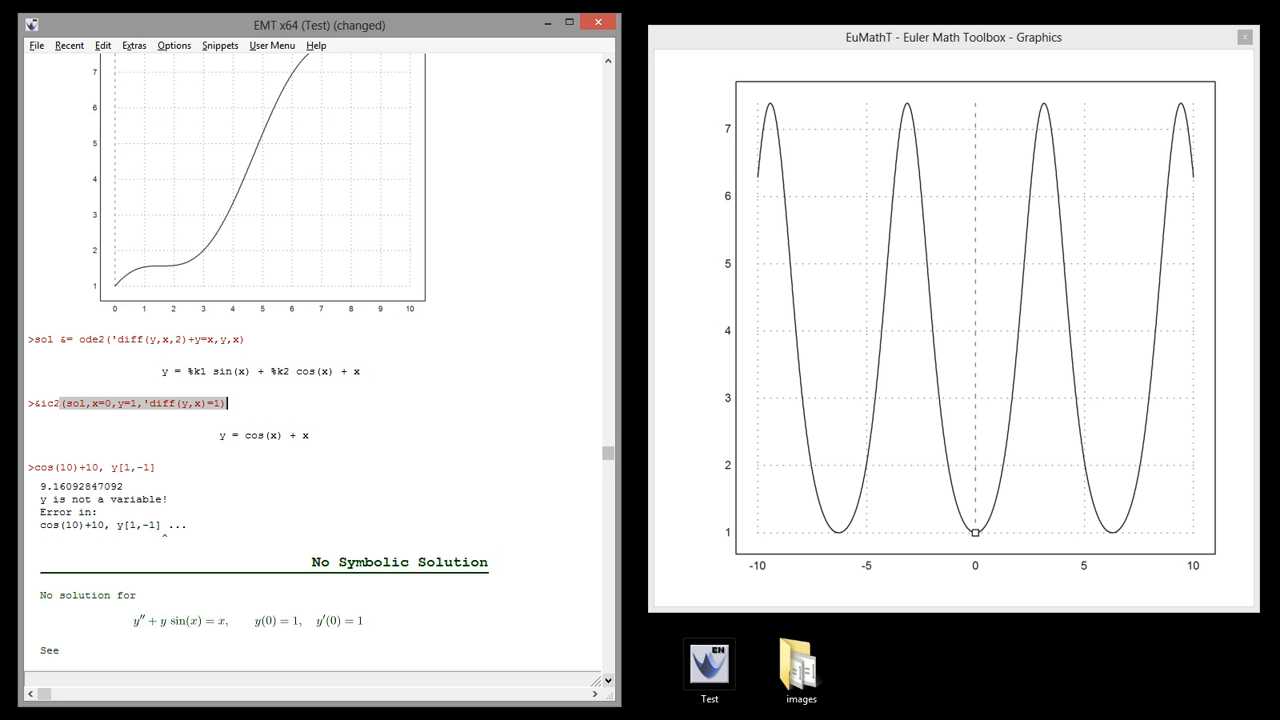
scroll("down", 3)
type("u")
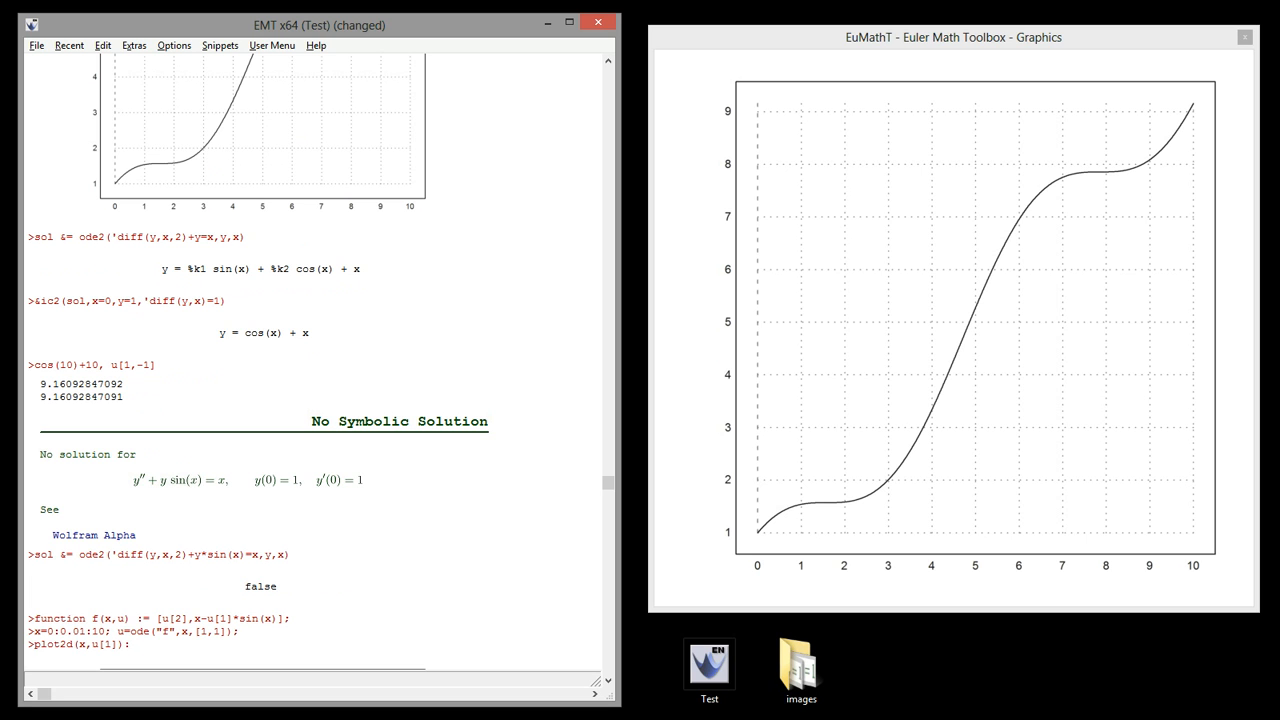
double_click(136, 364)
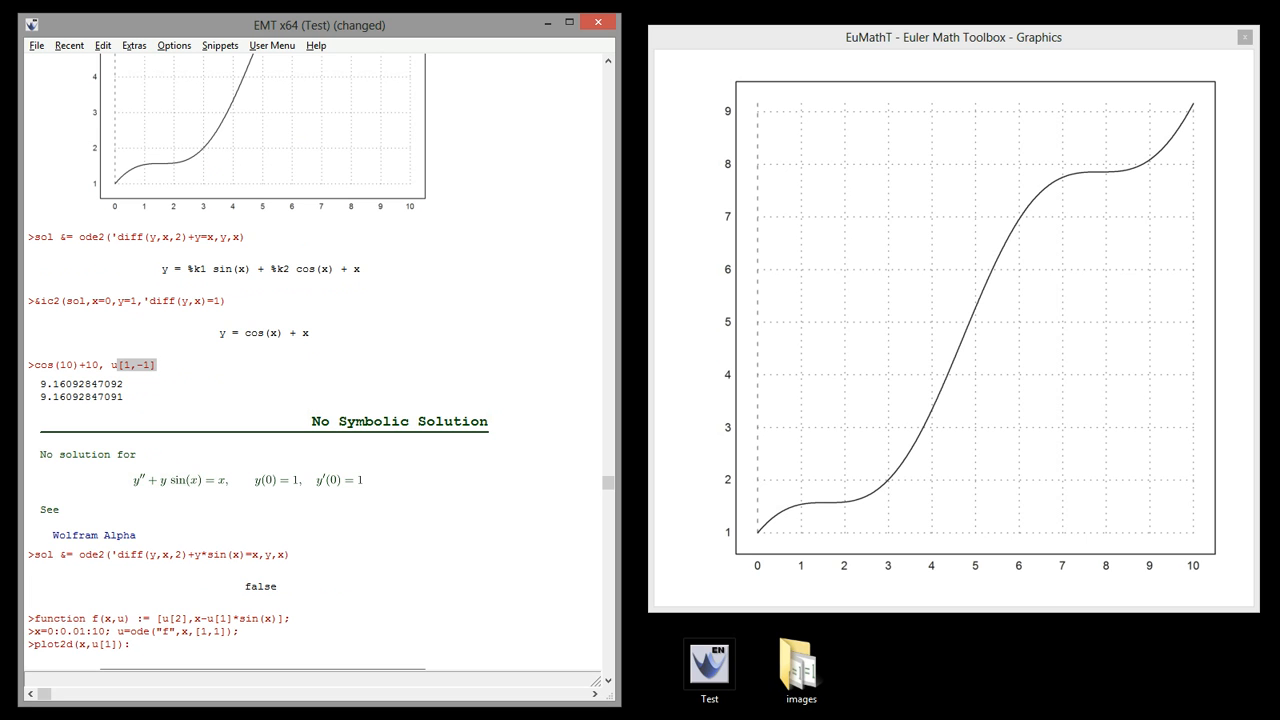
scroll("down", 3)
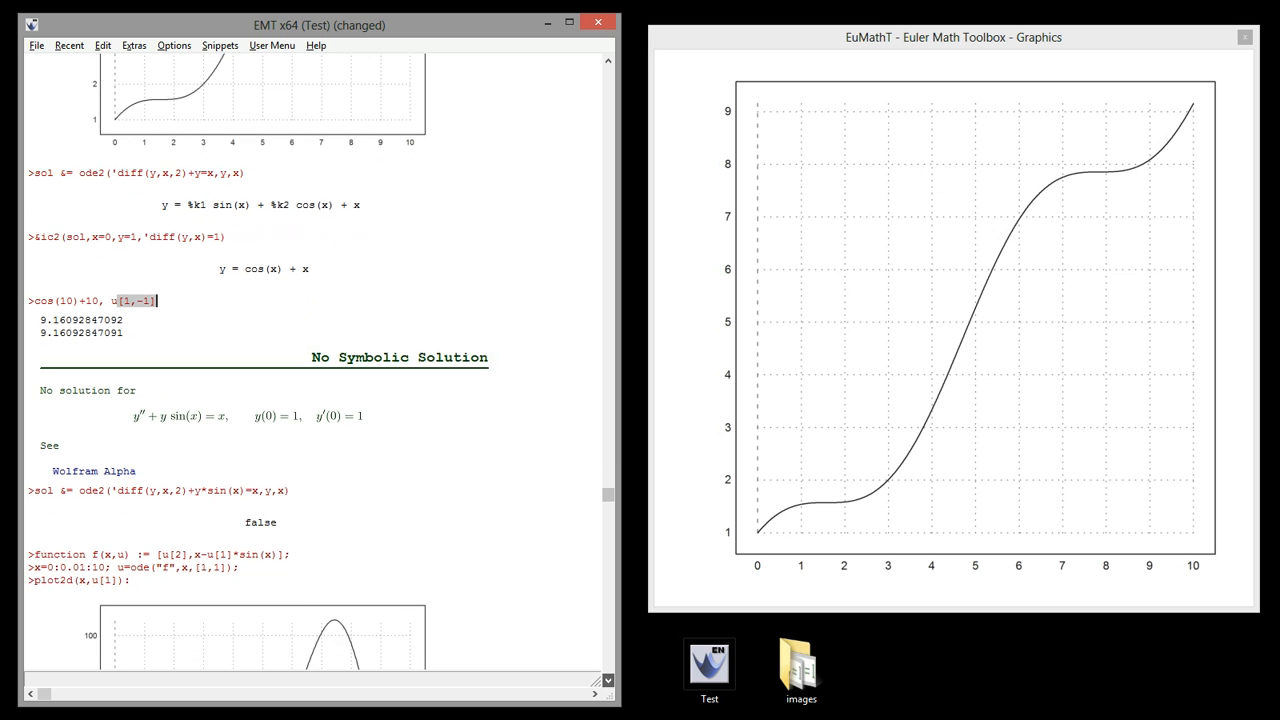
scroll("down", 3)
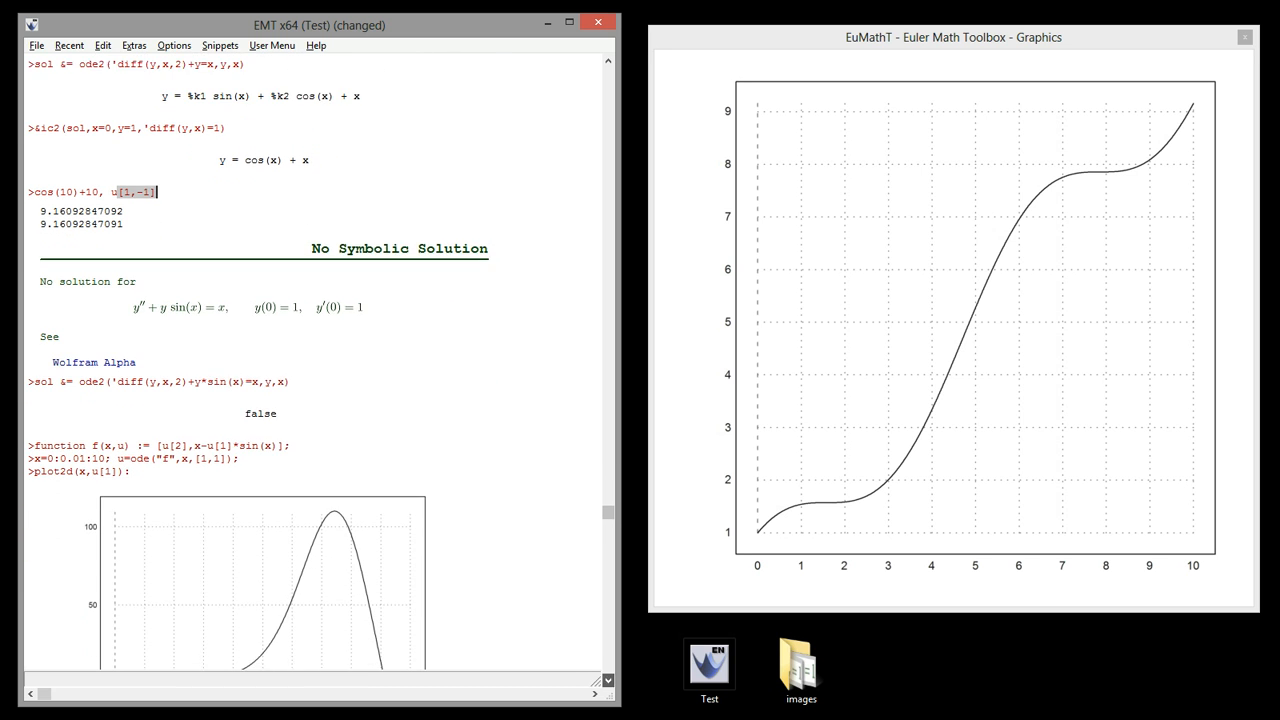
scroll("down", 3)
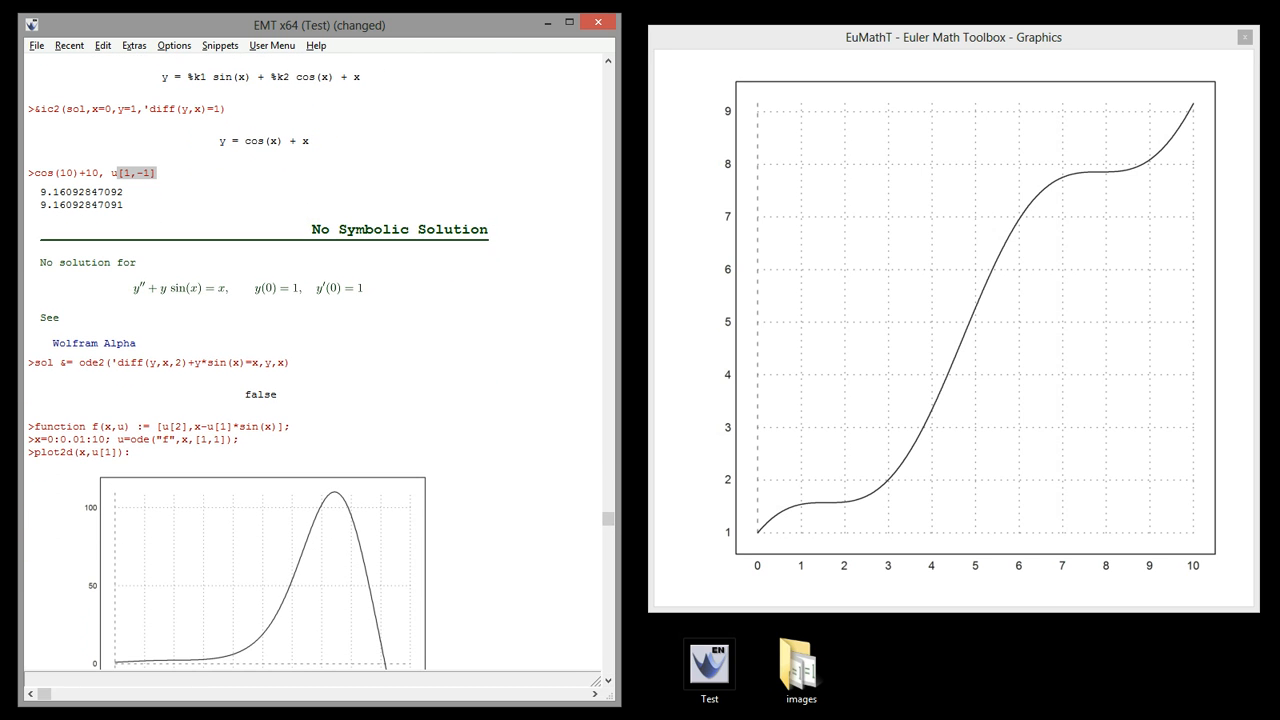
scroll("down", 3)
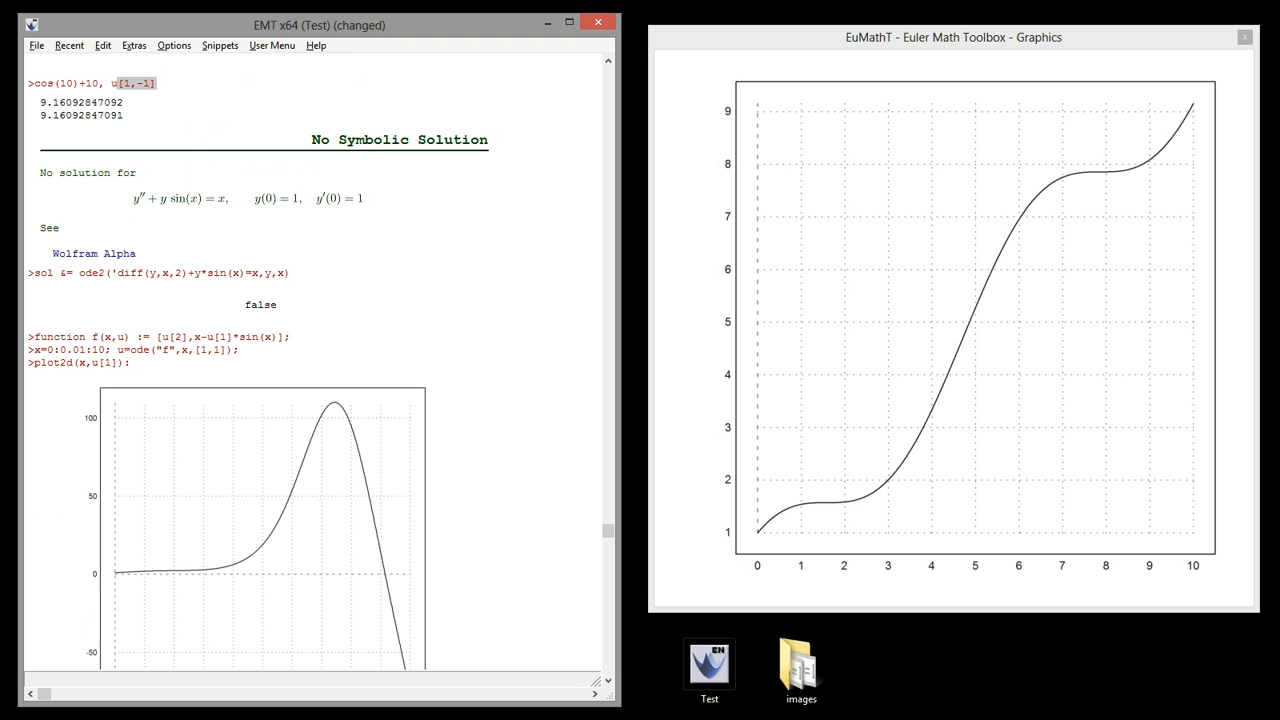
left_click(88, 252)
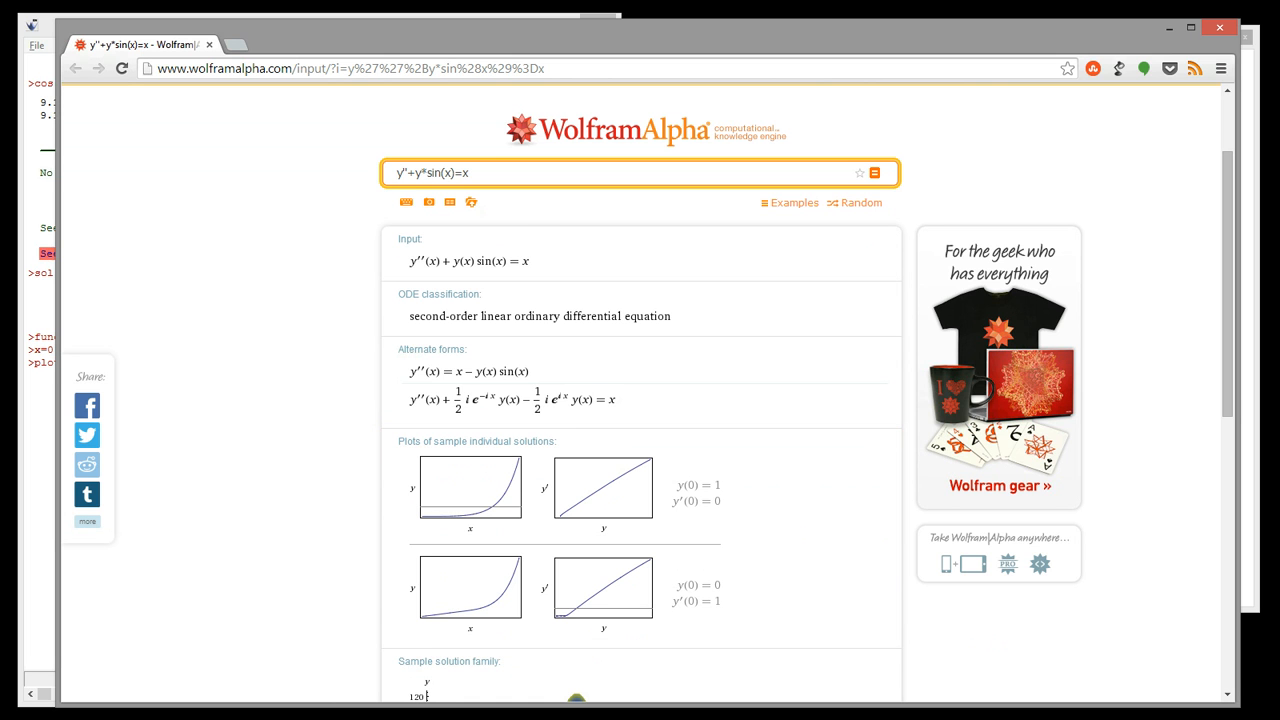
Step: Scroll down the Wolfram Alpha results for y''+y sin(x)=x, shown as a second-order linear ODE
scroll("down", 3)
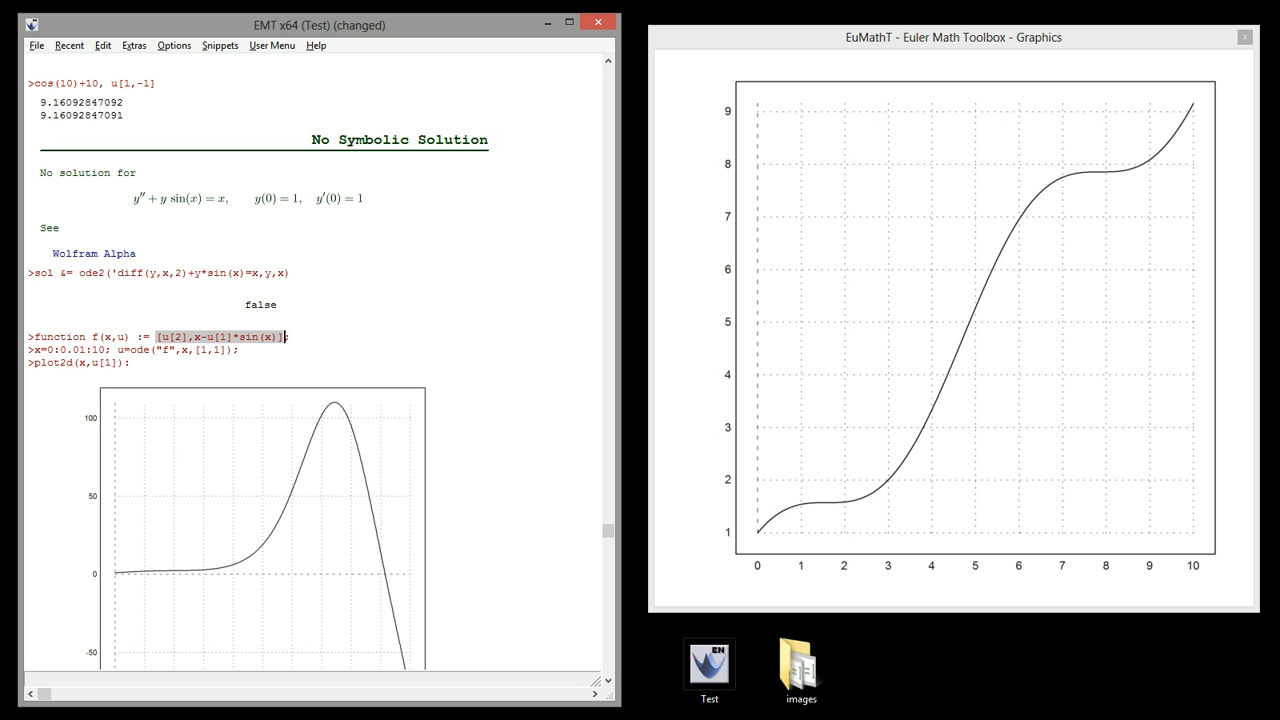
Step: Scroll the notebook to the f(x,u) definition and its numeric y''+y·sin(x)=x plot
scroll("down", 3)
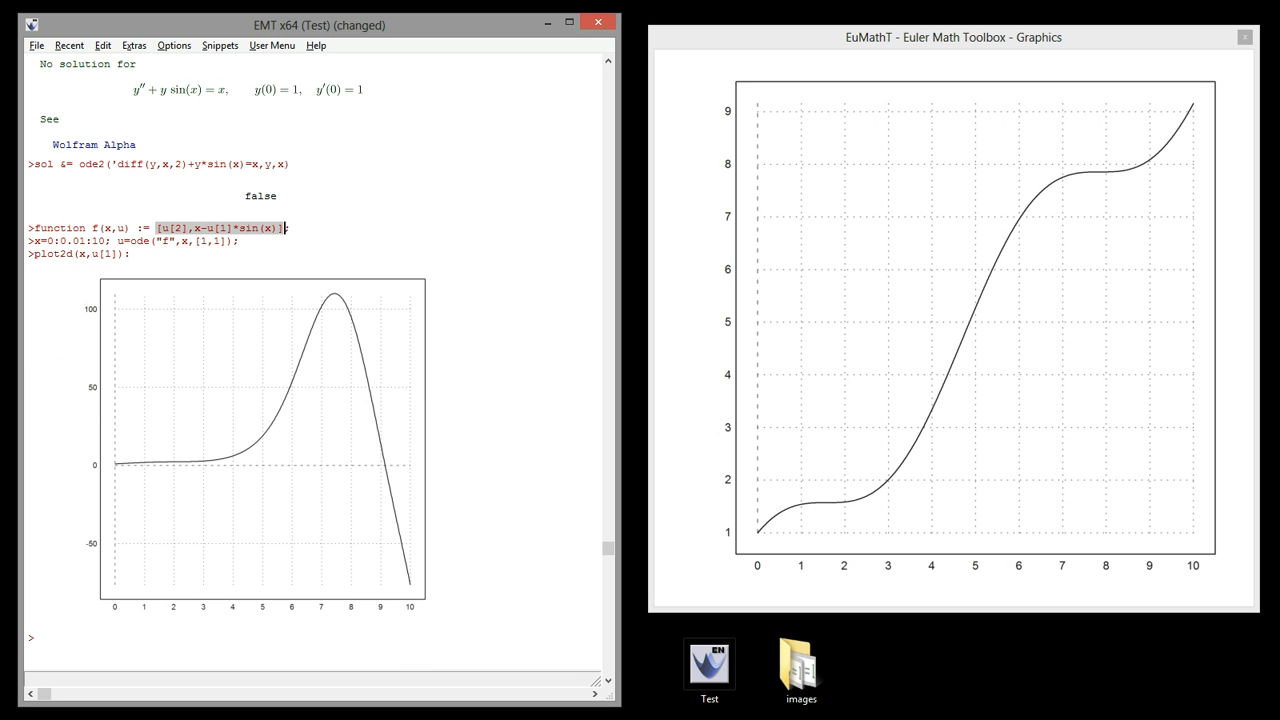